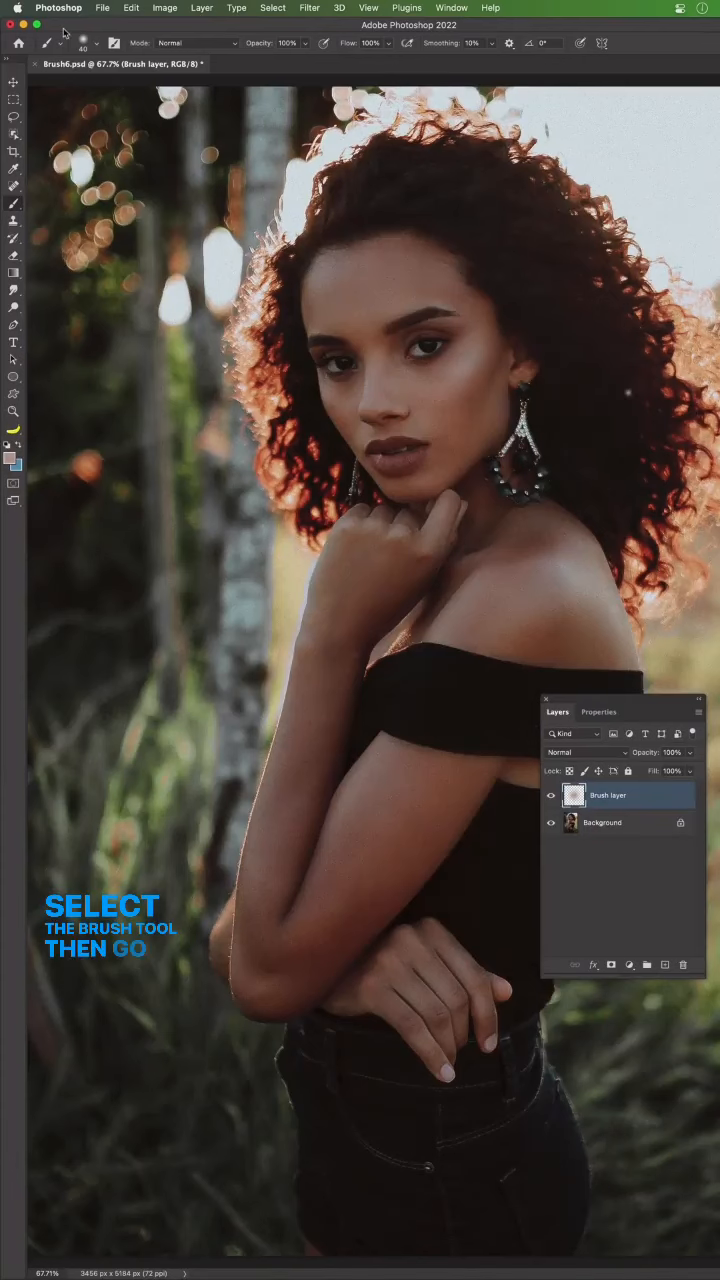
- Add an all-black layer mask to the painting group, revealing the original photo beneath
click(97, 43)
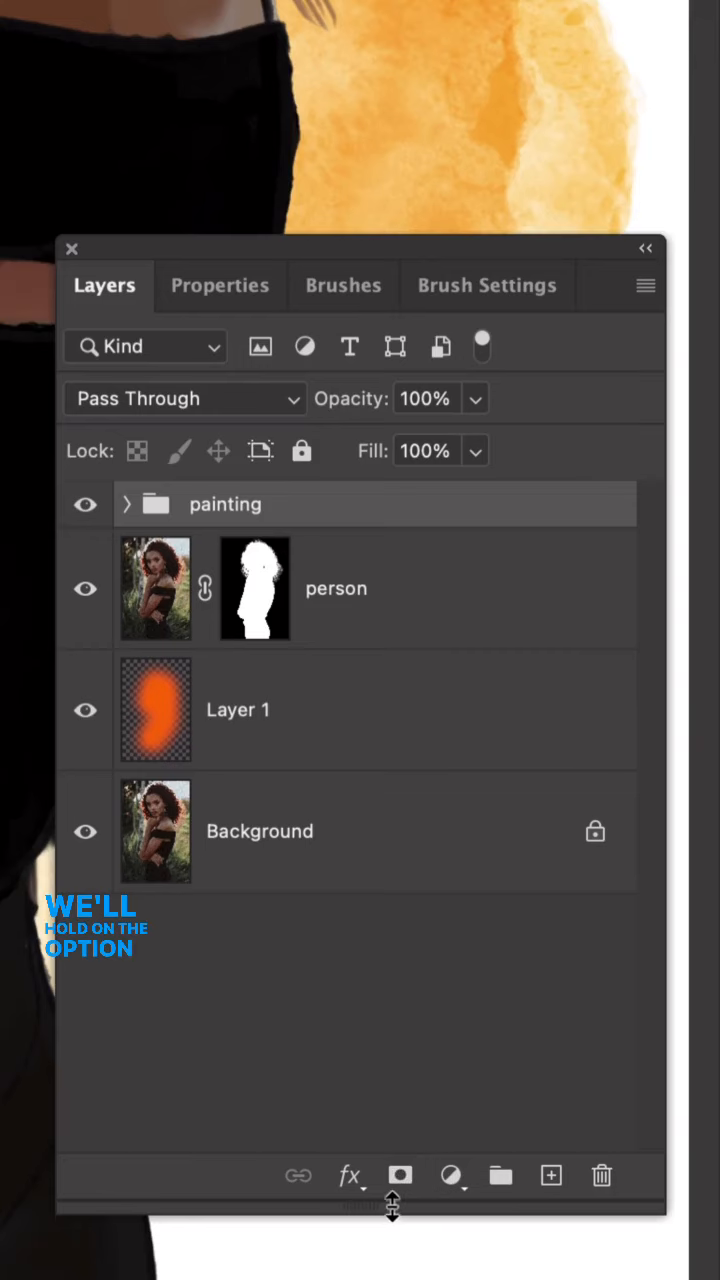
click(237, 541)
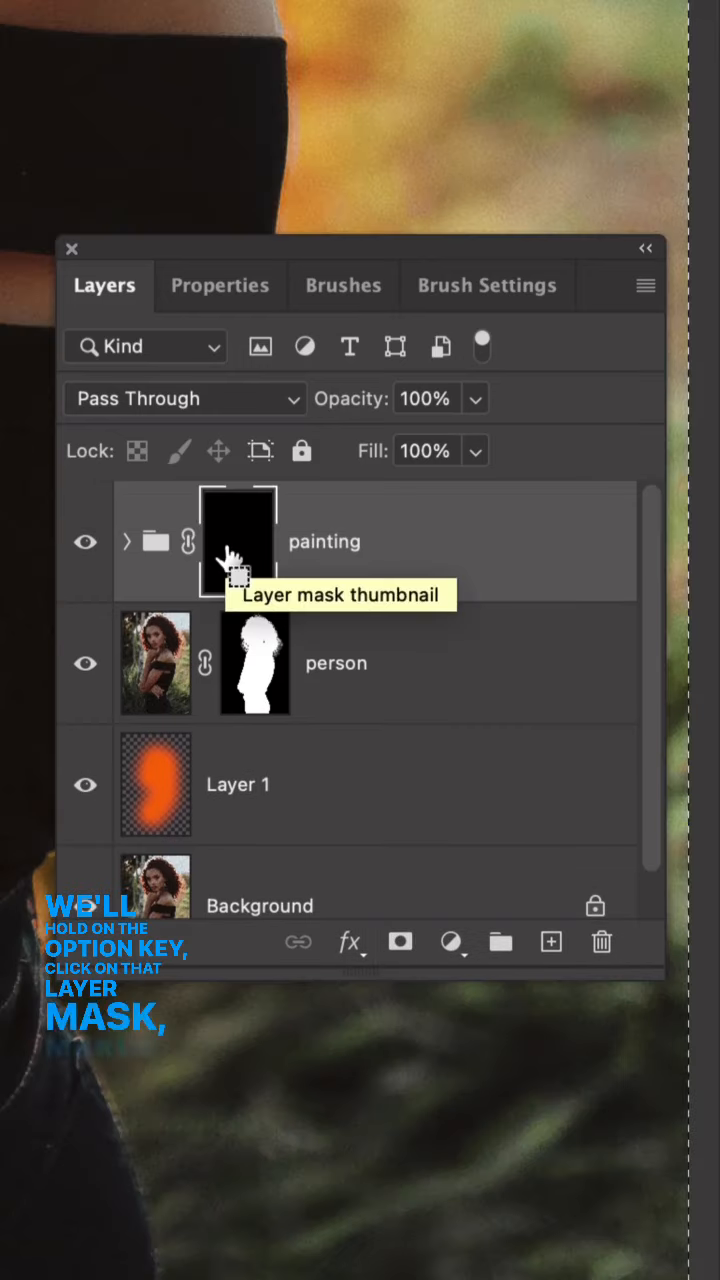